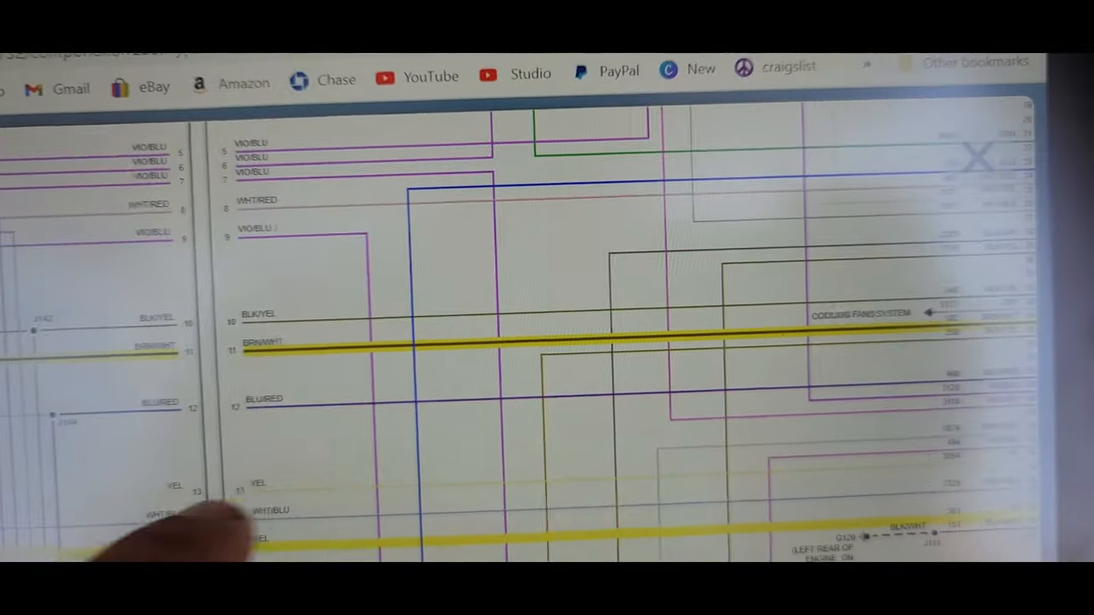
# View the stored DTCs under the engine control module's Trouble codes > DTC display.
pyautogui.scroll(-3)
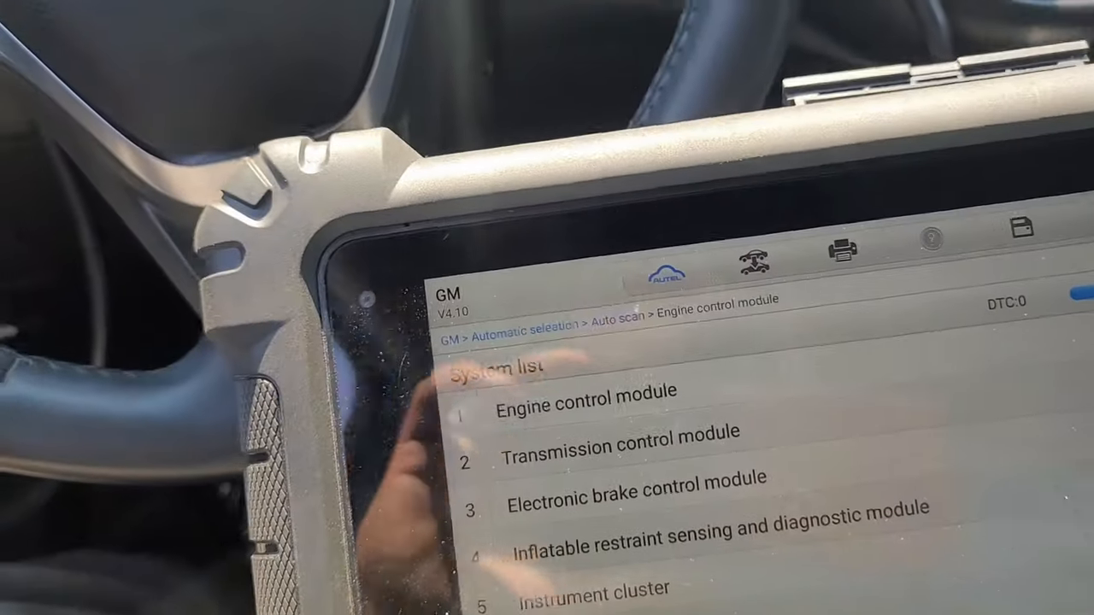
pyautogui.click(585, 389)
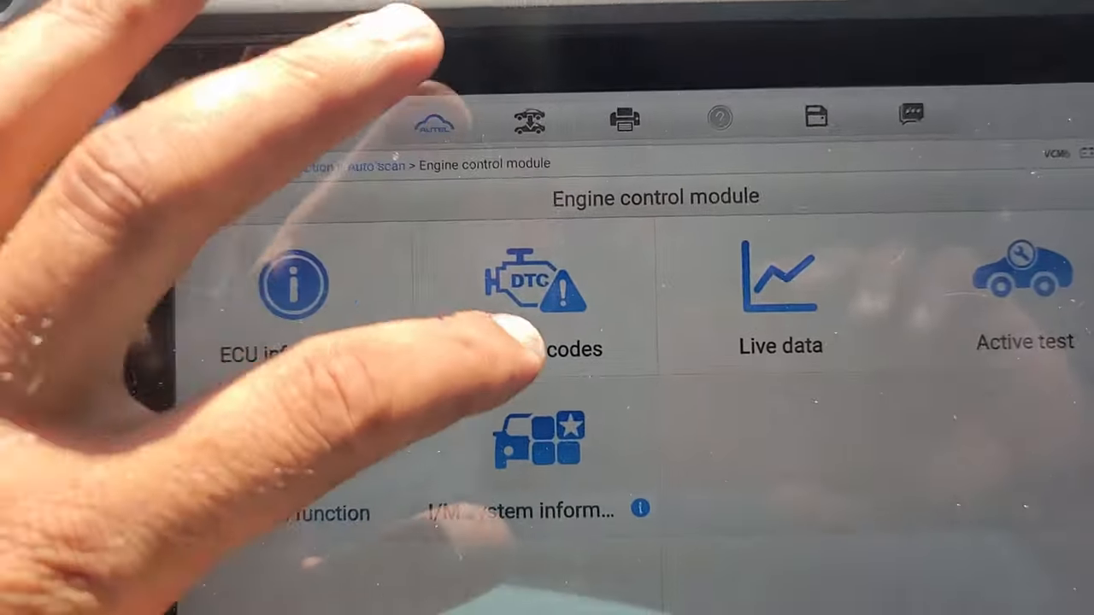
pyautogui.click(530, 291)
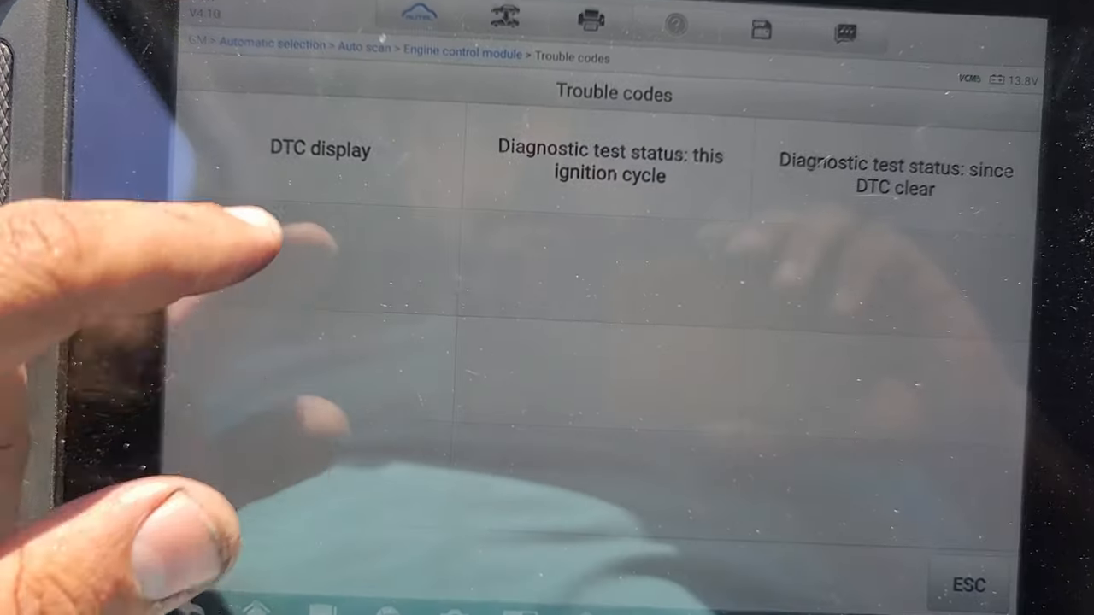
pyautogui.click(318, 150)
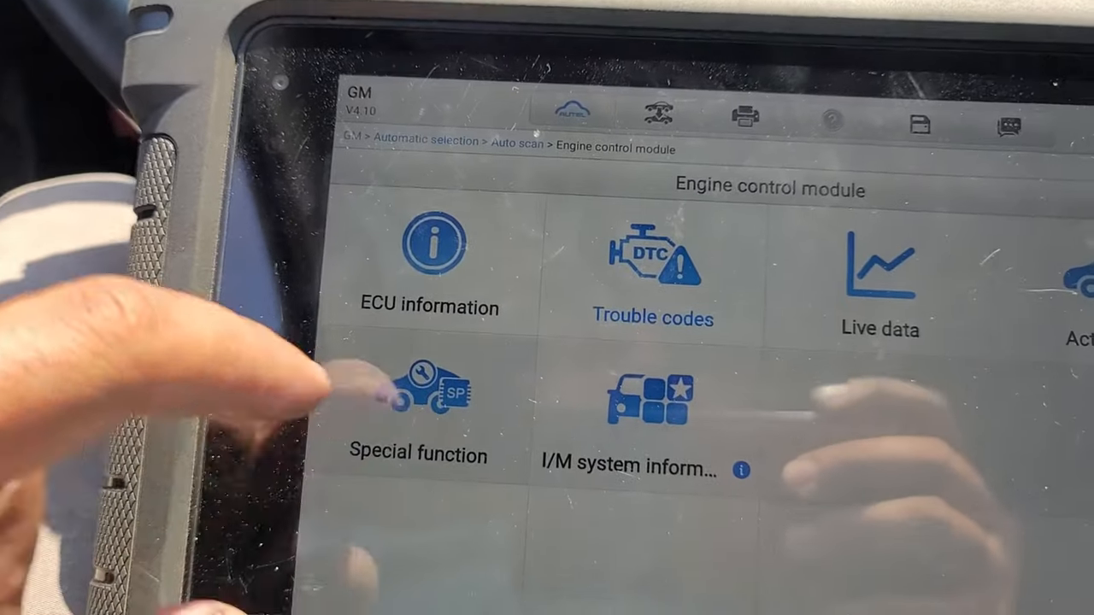
# From Special function, start Intake system learned values reset (Induction) and activate it.
pyautogui.click(417, 397)
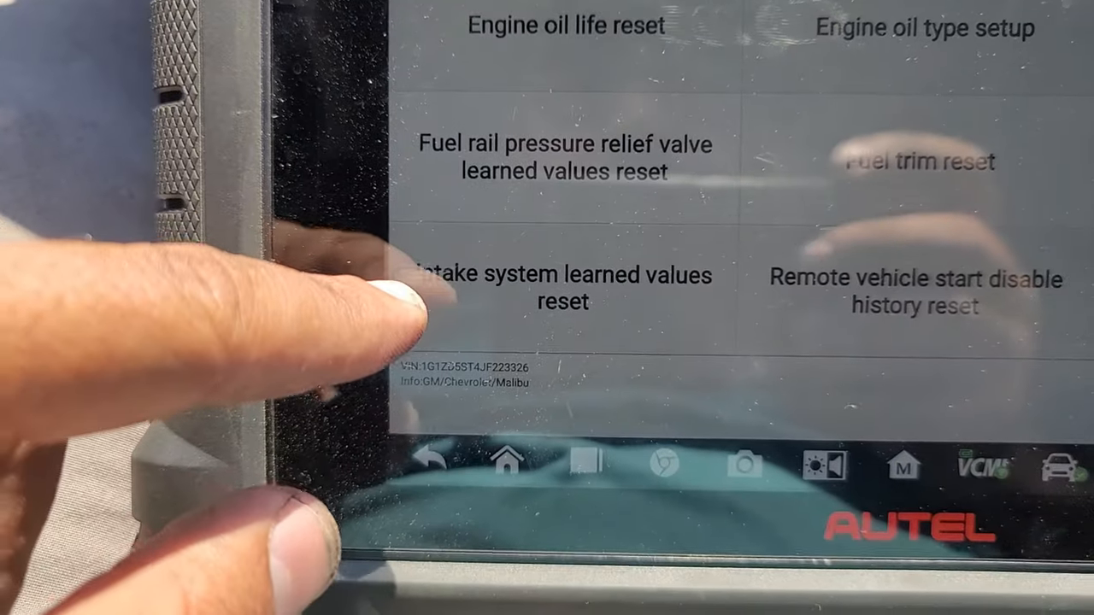
pyautogui.click(561, 287)
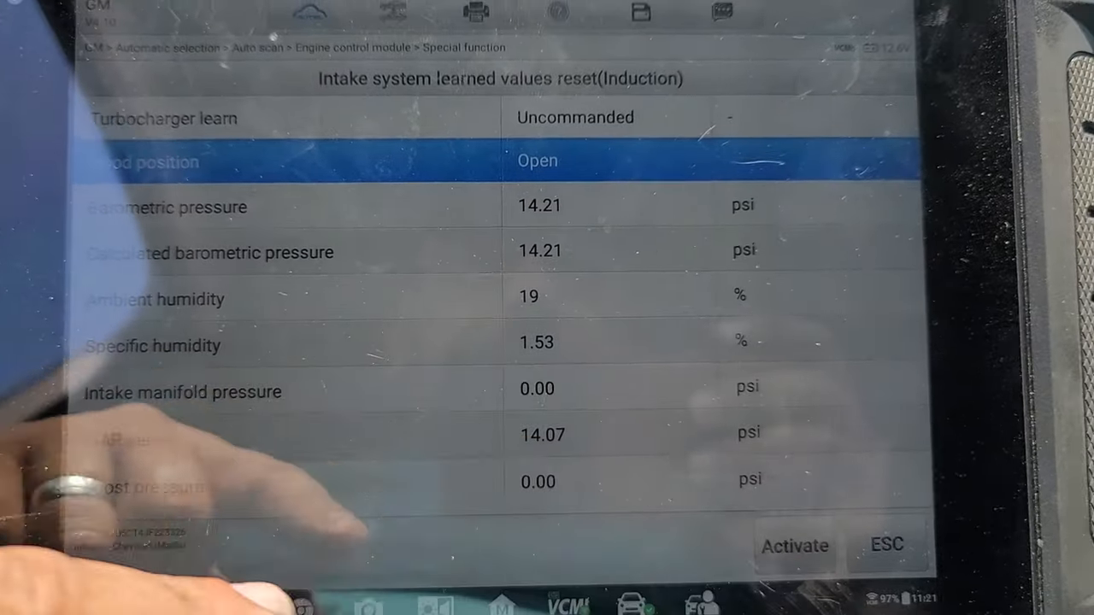
pyautogui.click(794, 547)
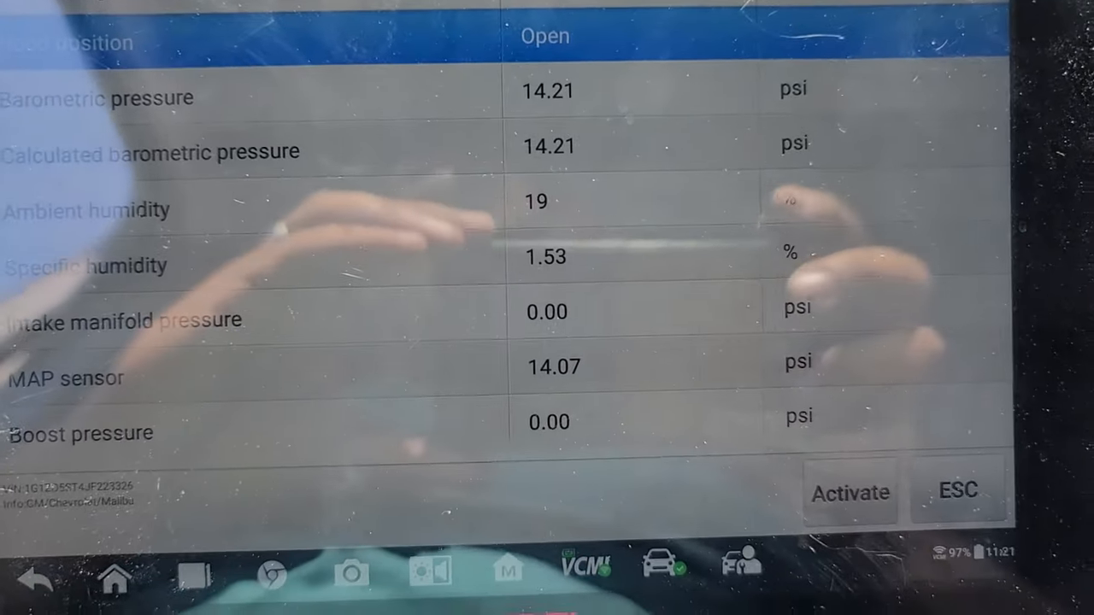
pyautogui.click(957, 489)
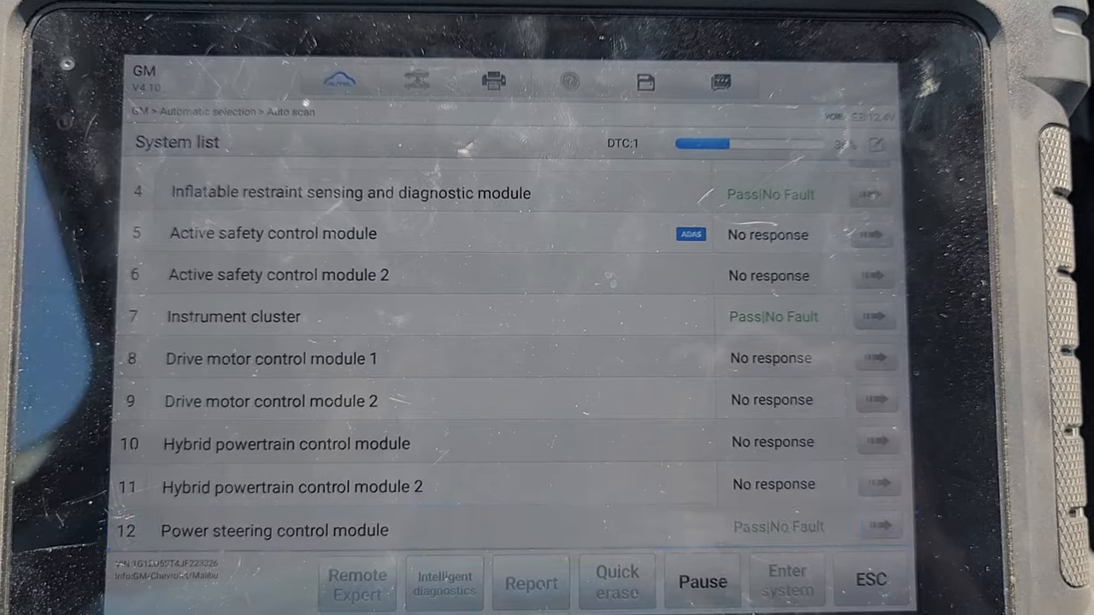
# Scroll the auto scan results listing module Pass/Fault statuses down to the brake control code C0242:00.
pyautogui.scroll(-3)
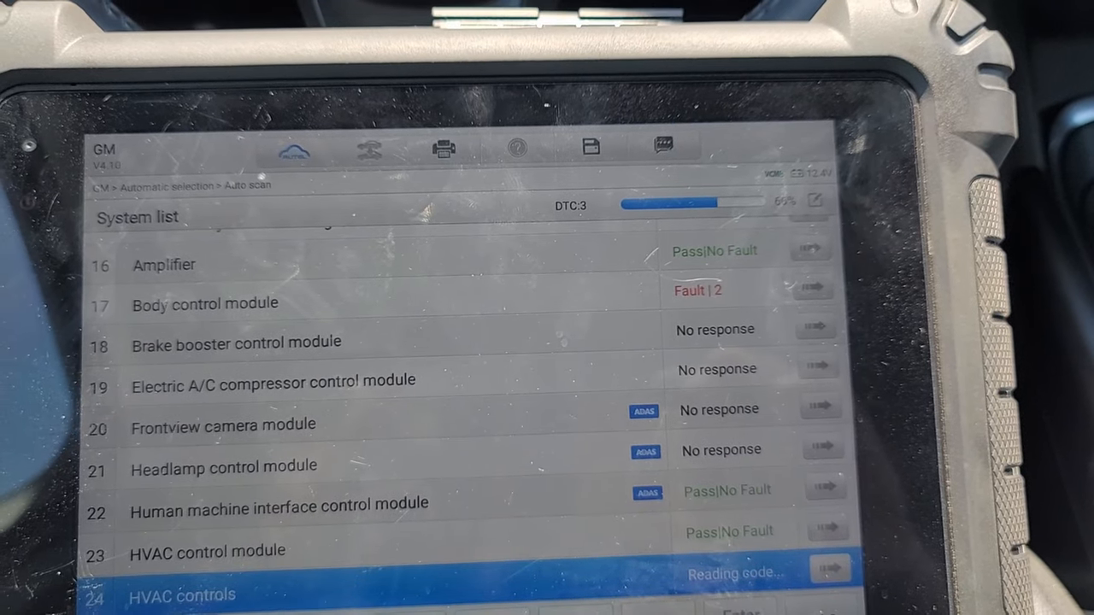
pyautogui.scroll(-3)
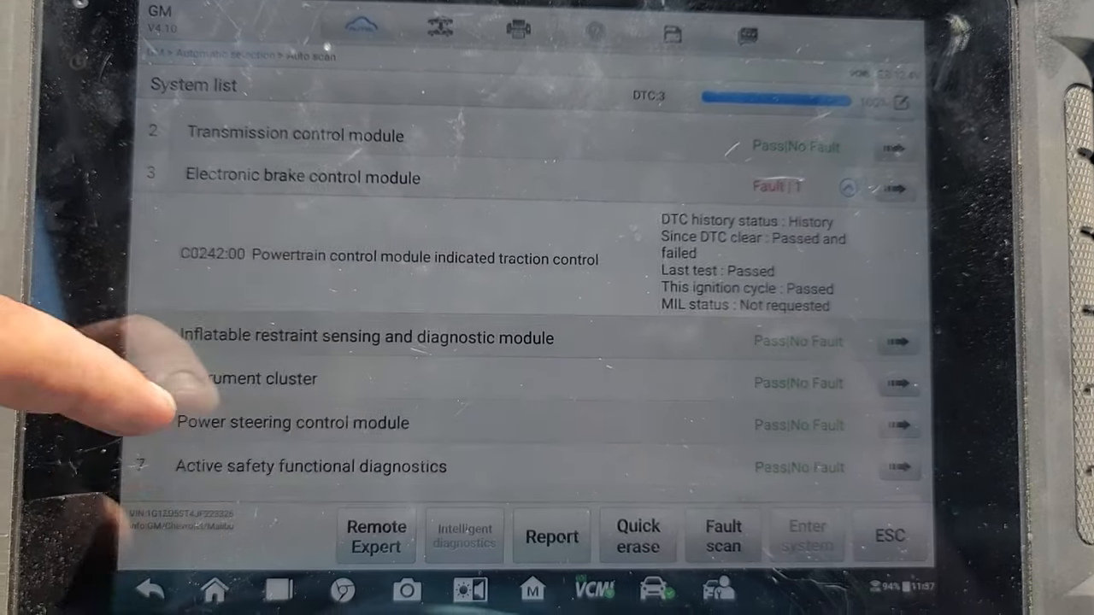
# Scroll through the body control module's tail lamp circuit DTCs B3881:01 and B3881:04.
pyautogui.scroll(-3)
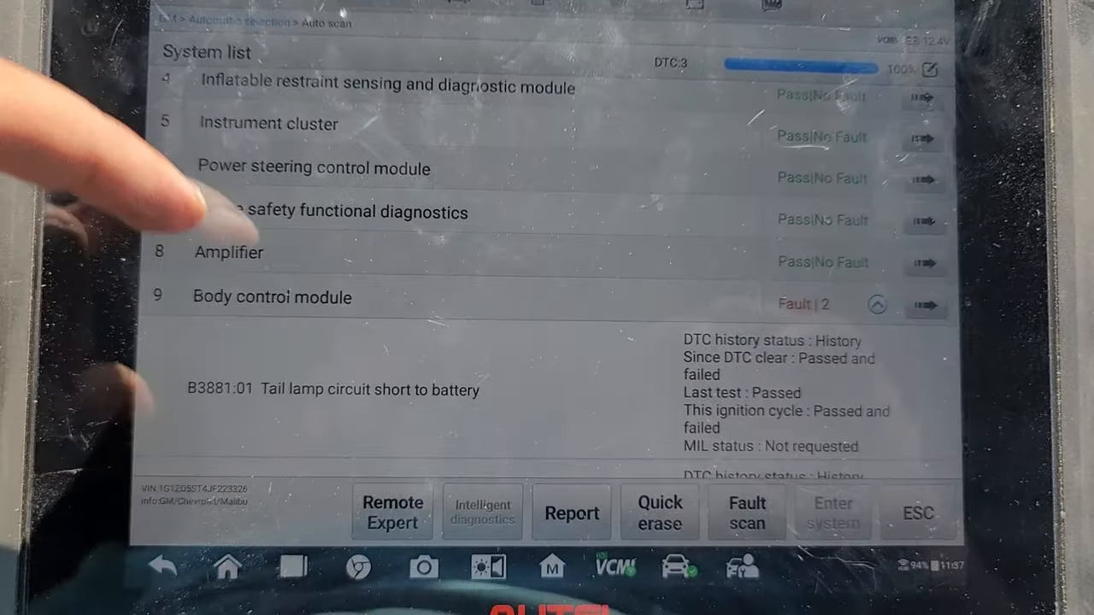
pyautogui.scroll(-3)
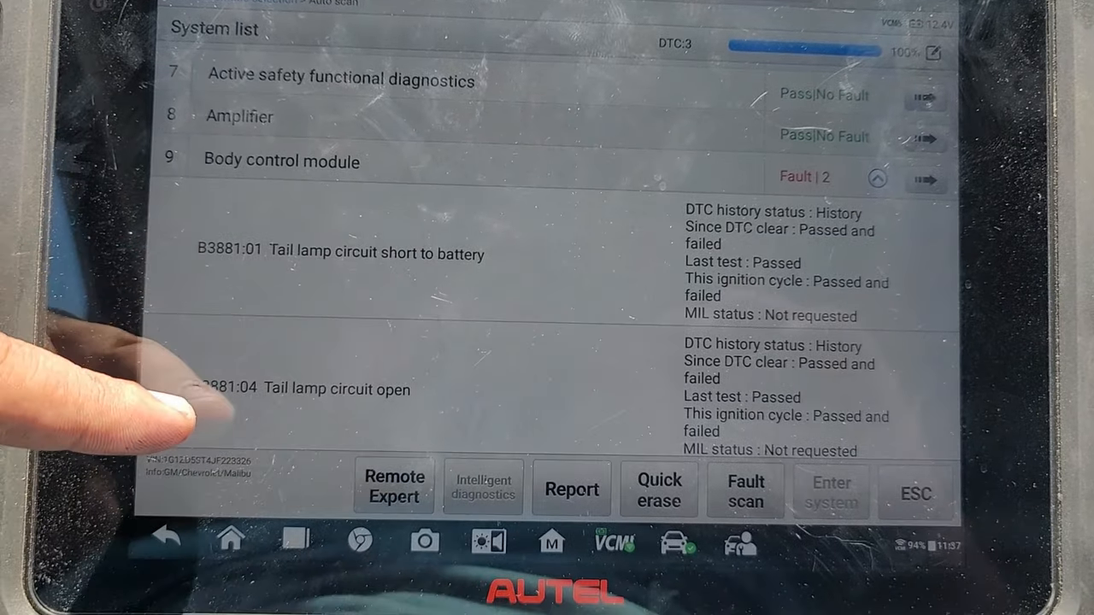
pyautogui.scroll(-3)
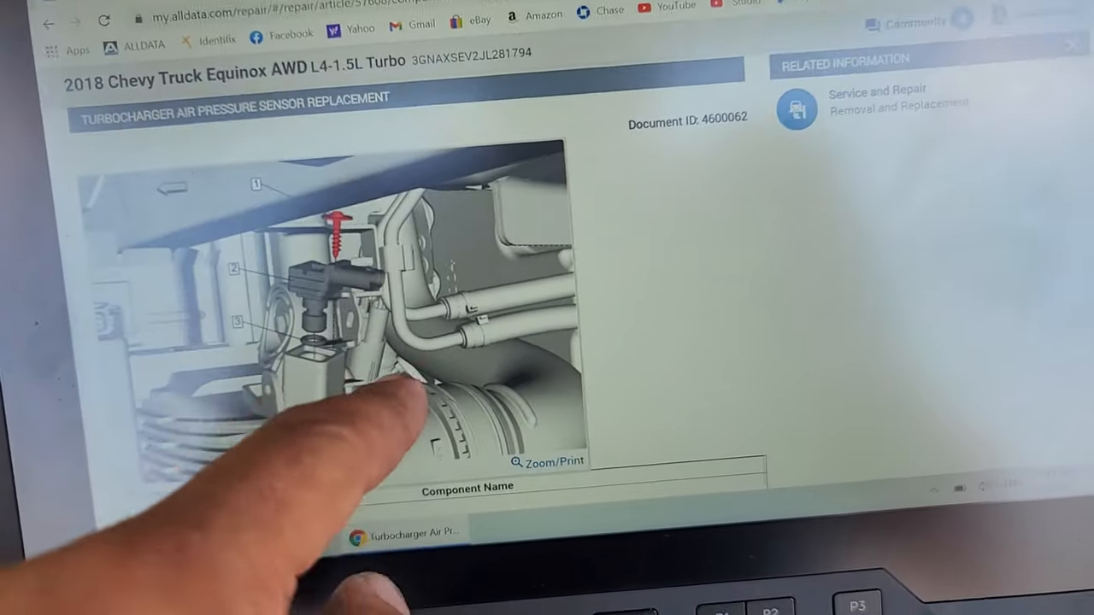
# Scroll through the turbocharger air pressure sensor replacement illustration for the 2018 Equinox 1.5L Turbo.
pyautogui.scroll(-3)
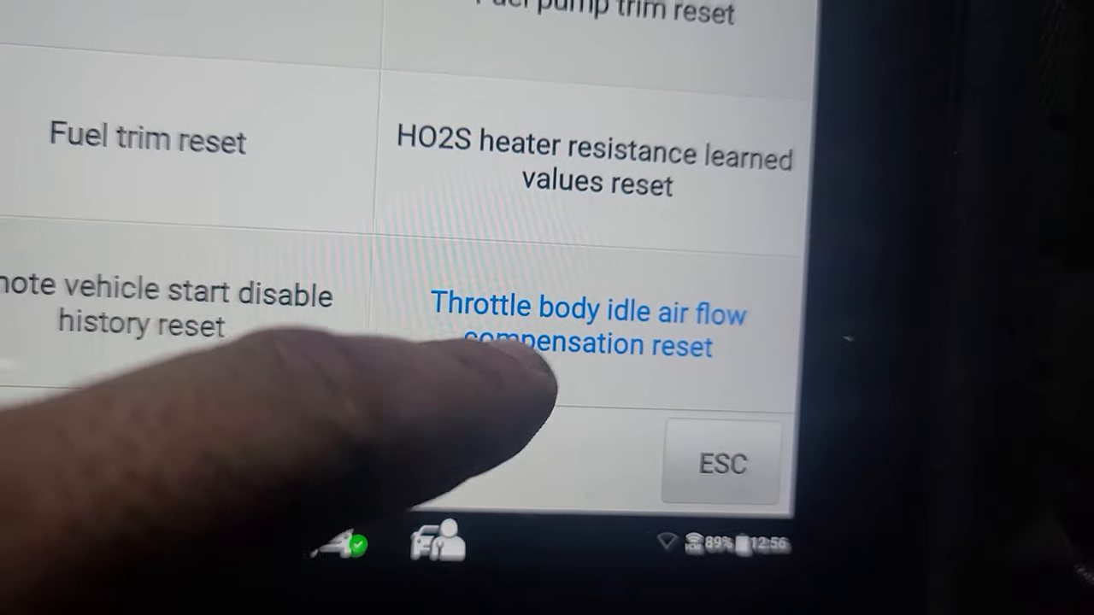
# Run the throttle body idle air flow compensation reset from the reset functions list.
pyautogui.click(588, 327)
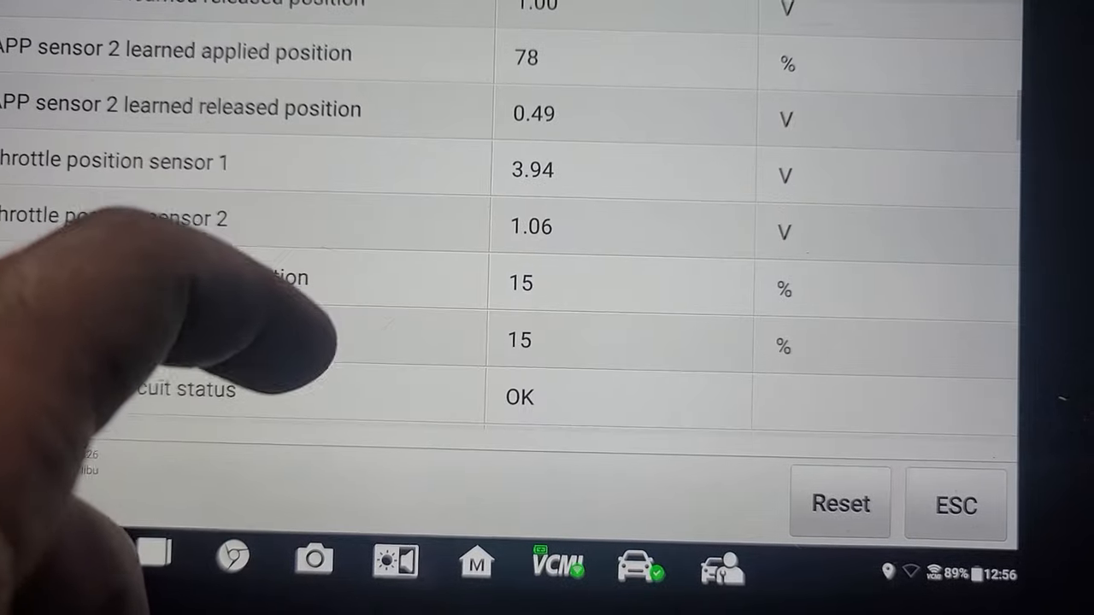
# Scroll the reset data to throttle position sensors 1 and 2 both reading 14%.
pyautogui.scroll(-3)
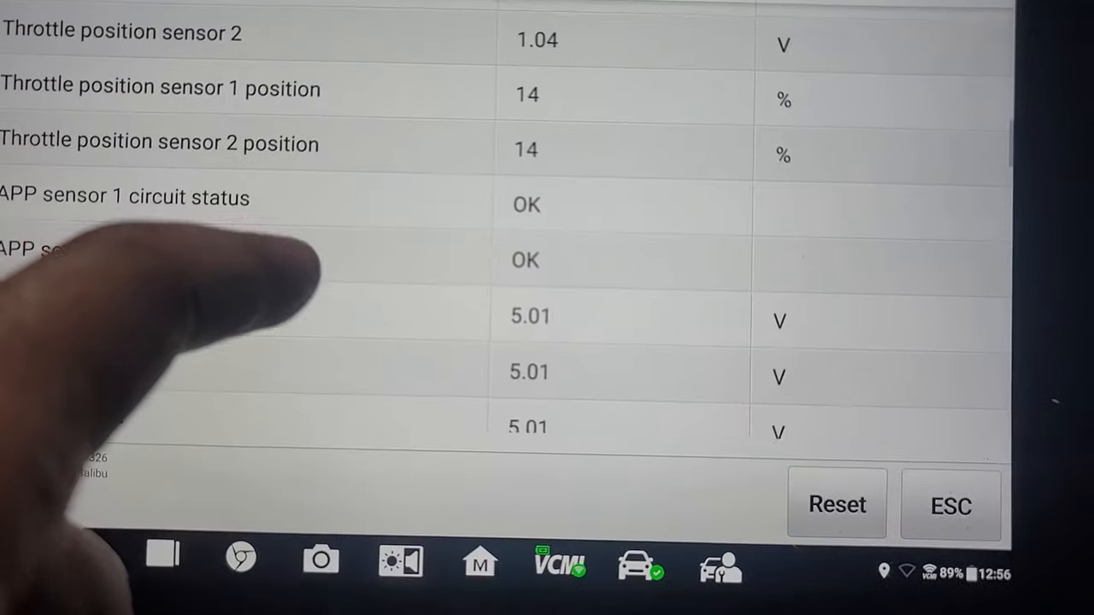